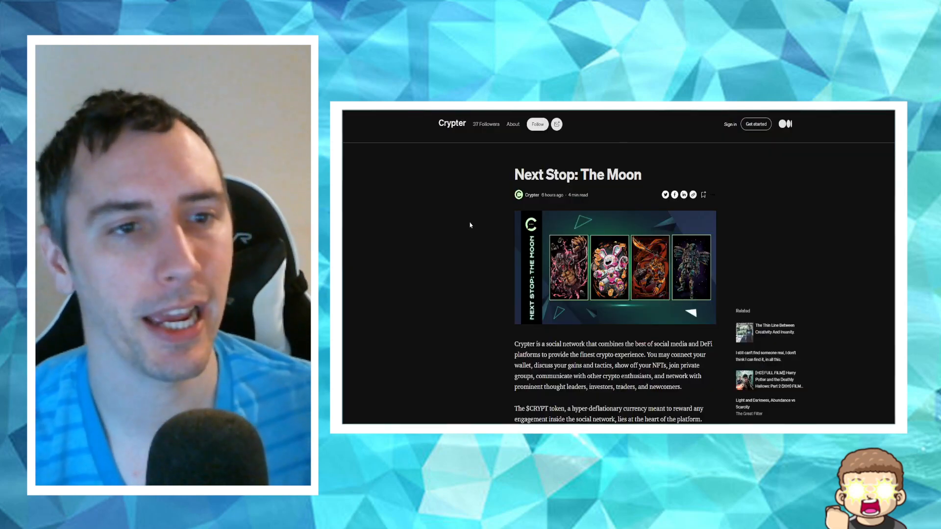
mouse_move(770, 210)
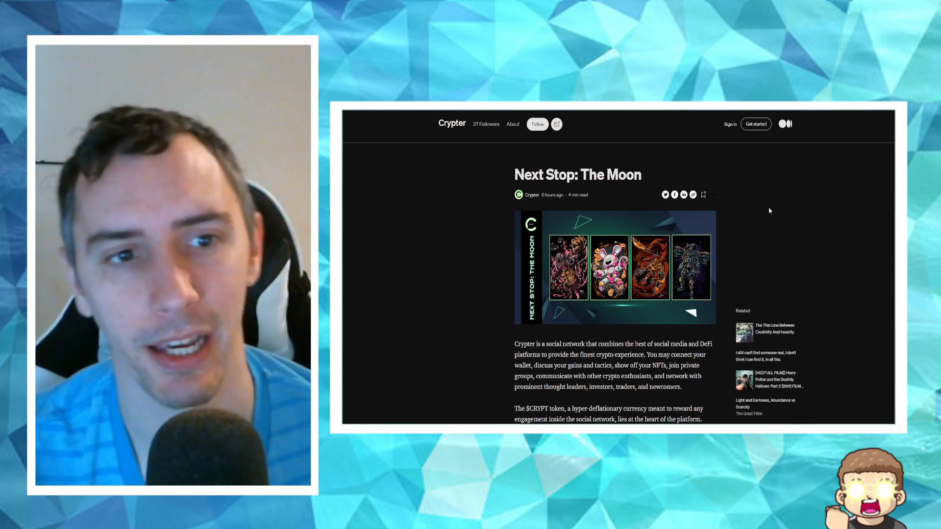
scroll("down", 3)
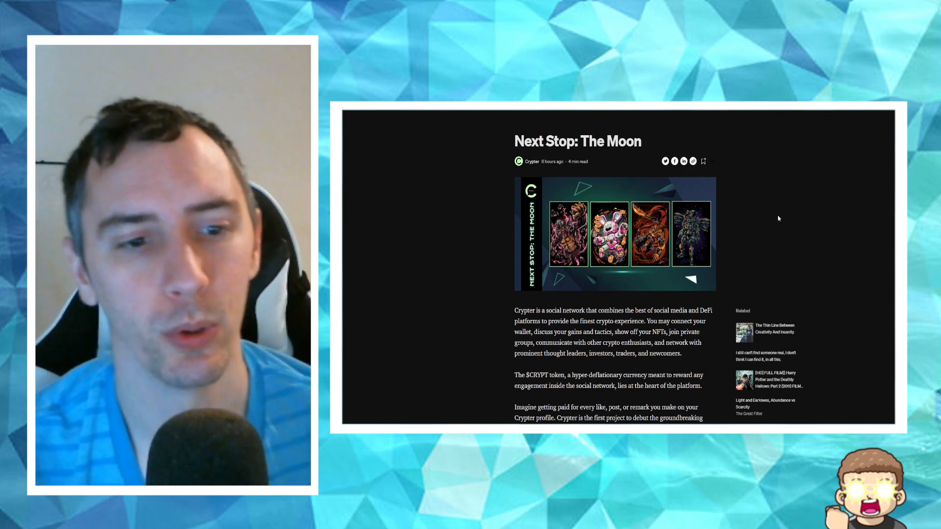
scroll("down", 3)
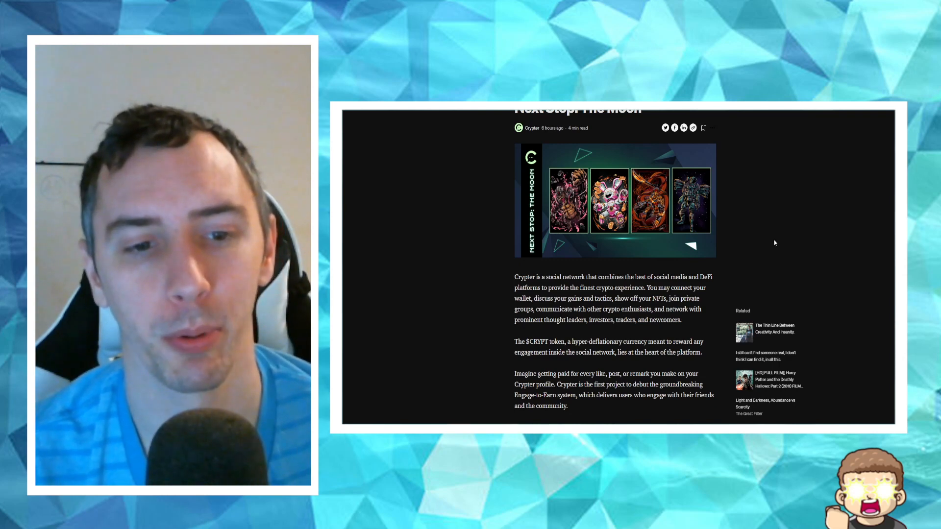
scroll("down", 3)
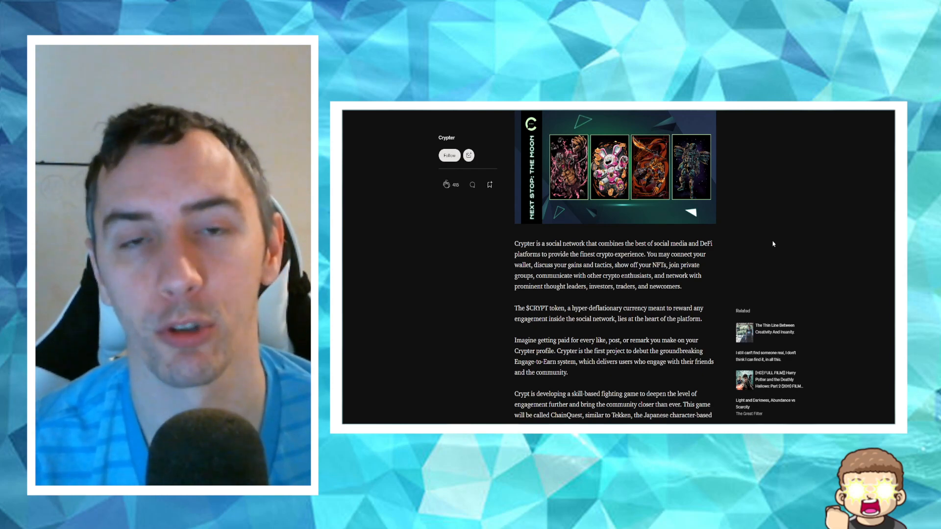
scroll("down", 3)
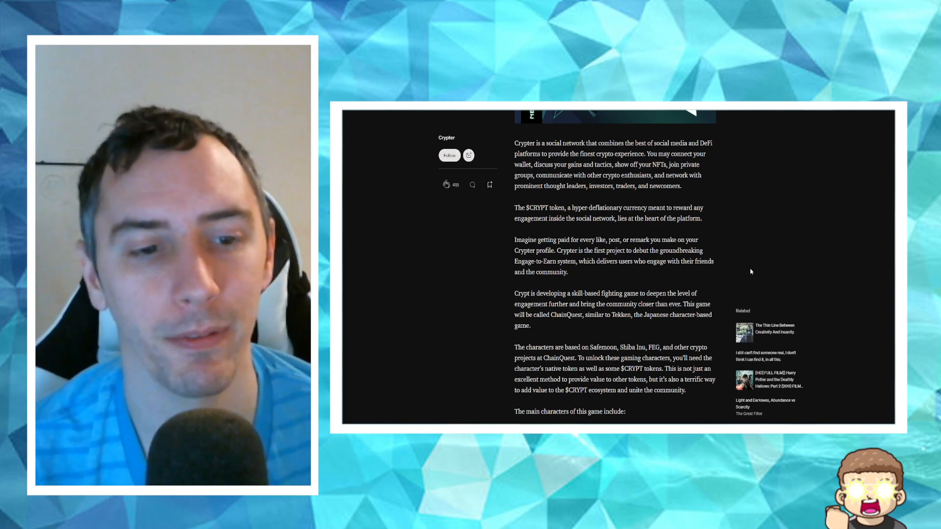
scroll("down", 3)
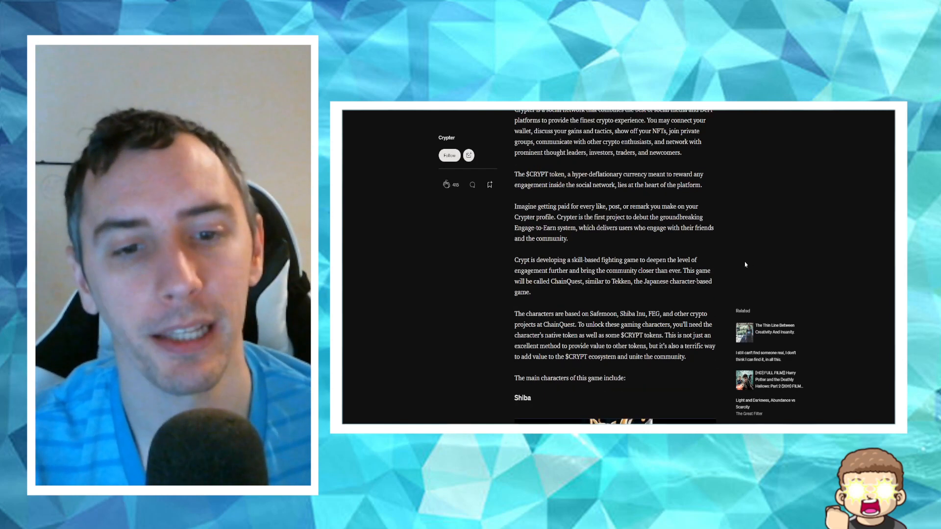
scroll("down", 3)
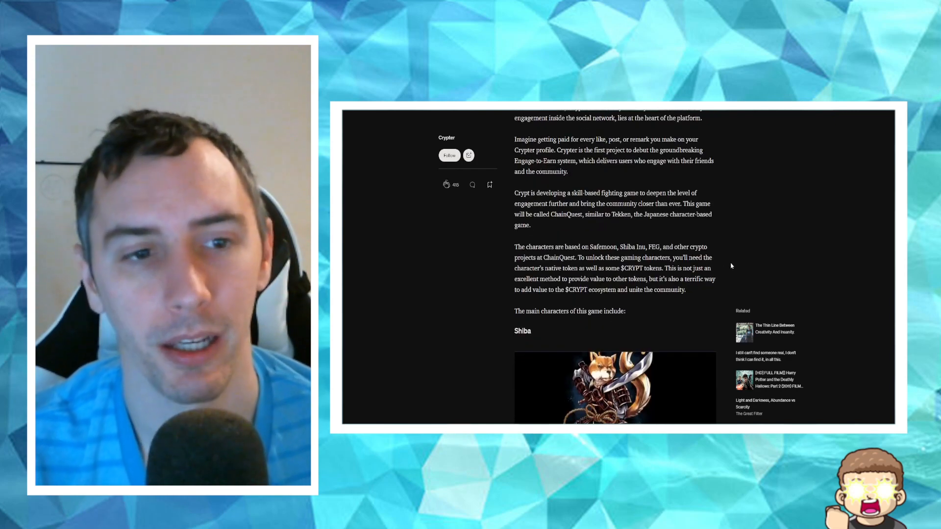
scroll("down", 3)
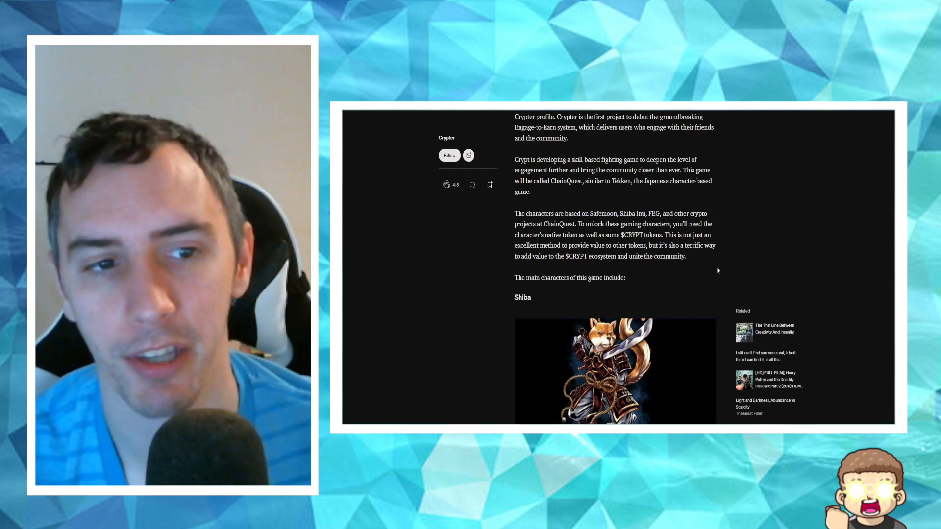
scroll("down", 3)
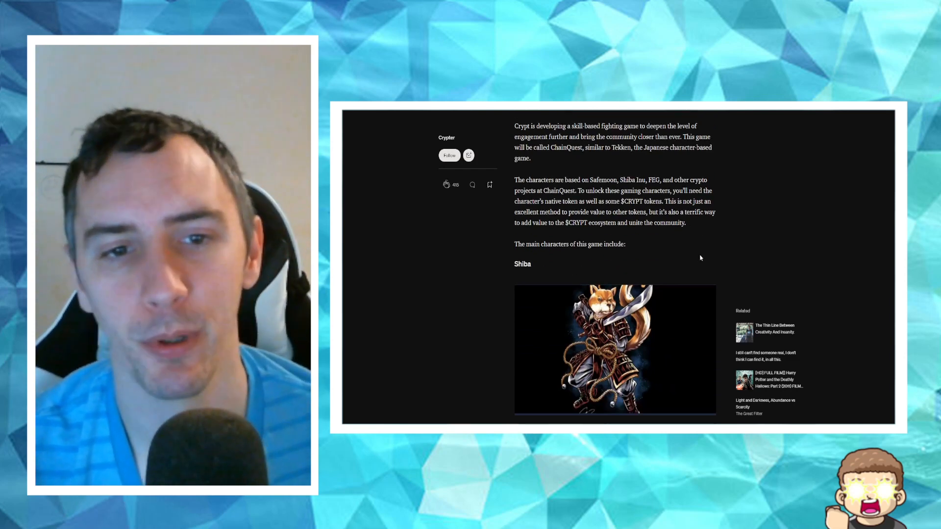
scroll("down", 3)
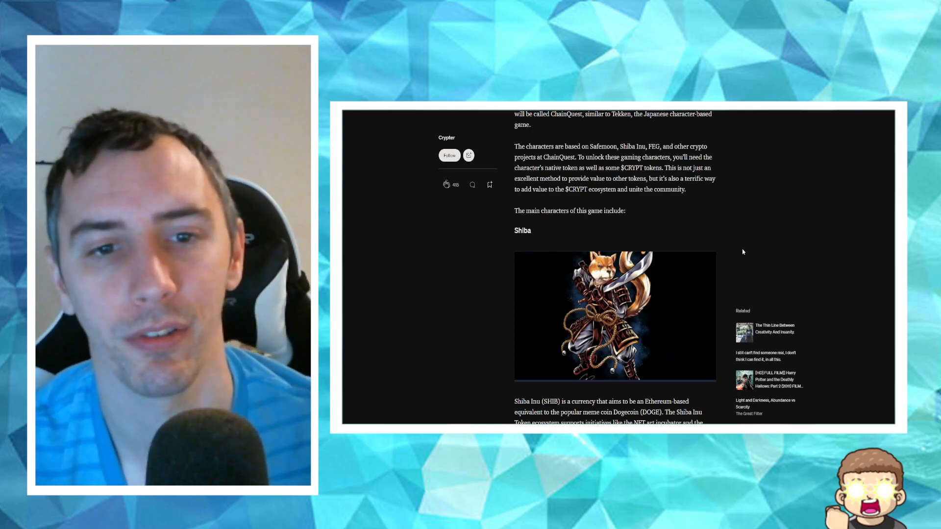
mouse_move(744, 269)
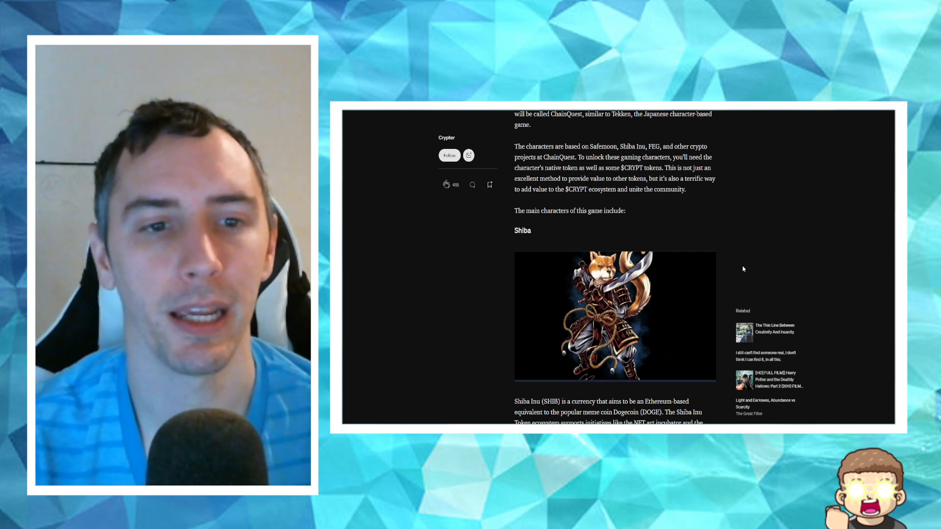
scroll("down", 3)
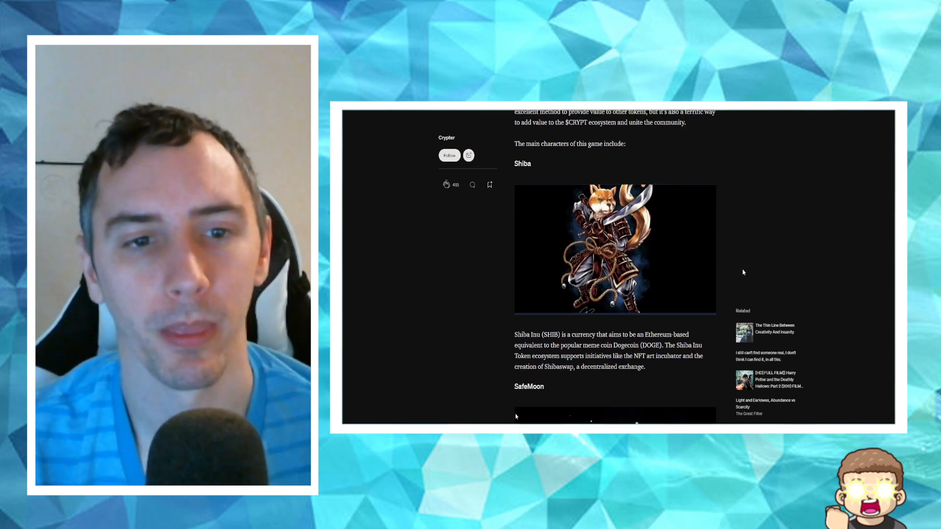
scroll("down", 3)
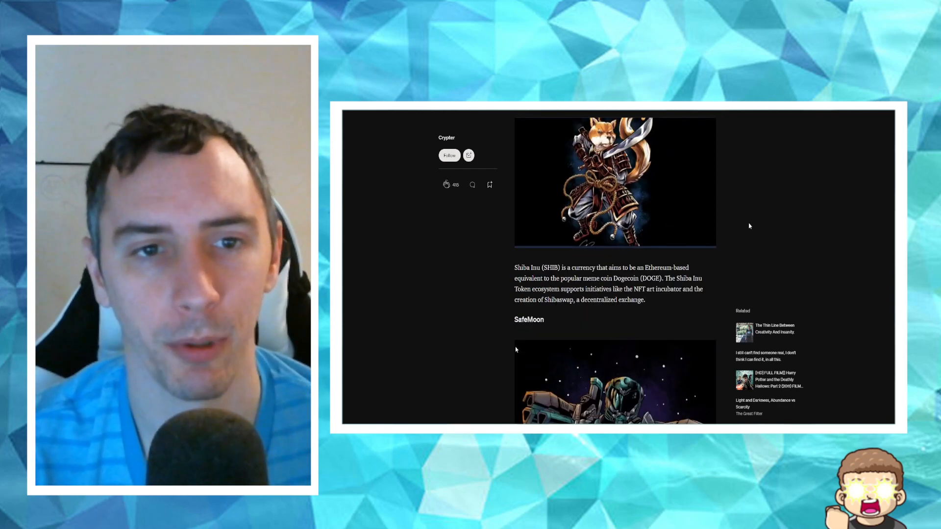
scroll("down", 3)
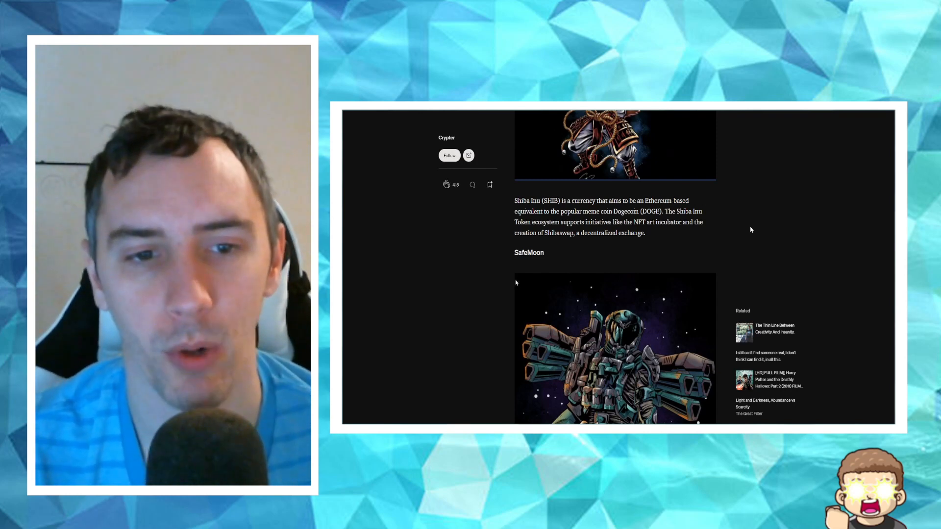
scroll("down", 3)
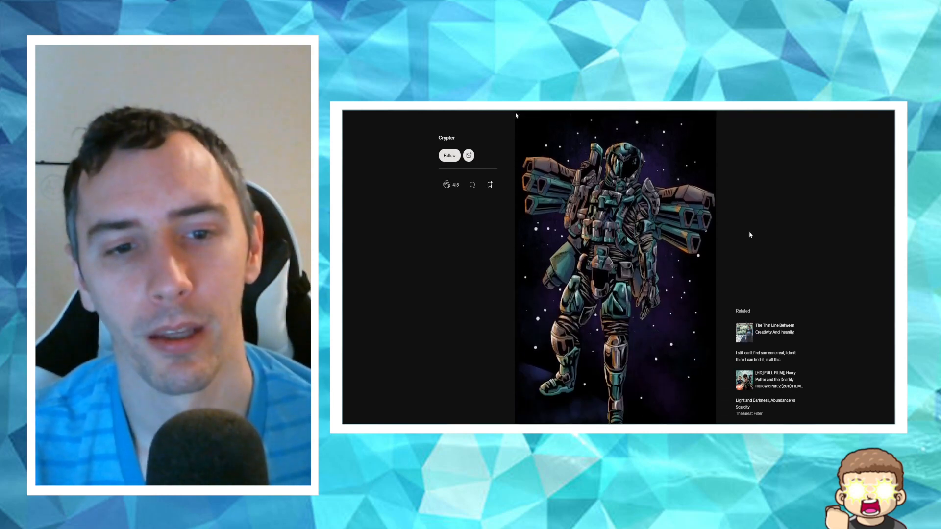
scroll("down", 3)
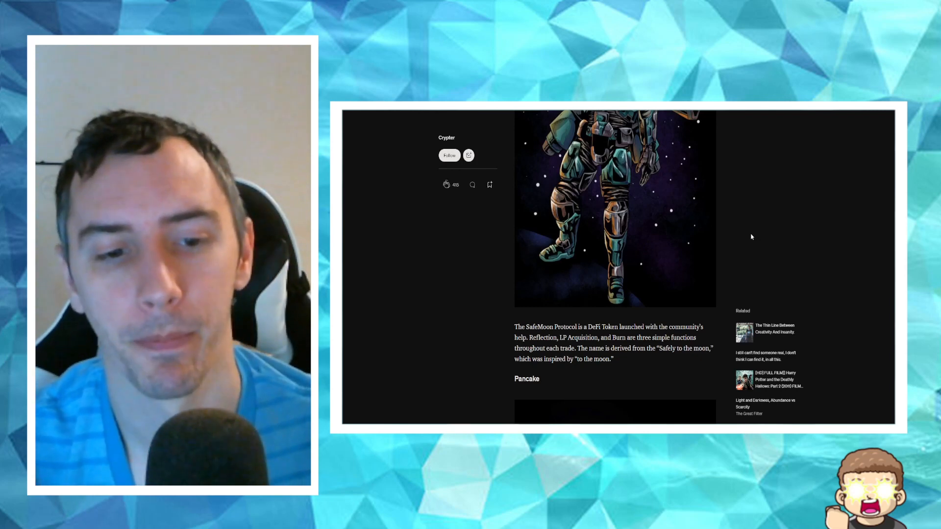
scroll("down", 3)
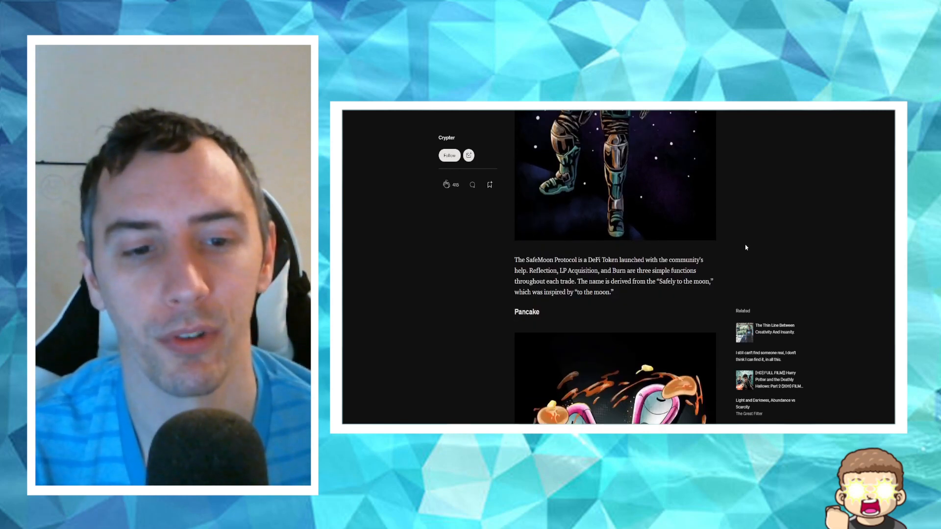
scroll("up", 3)
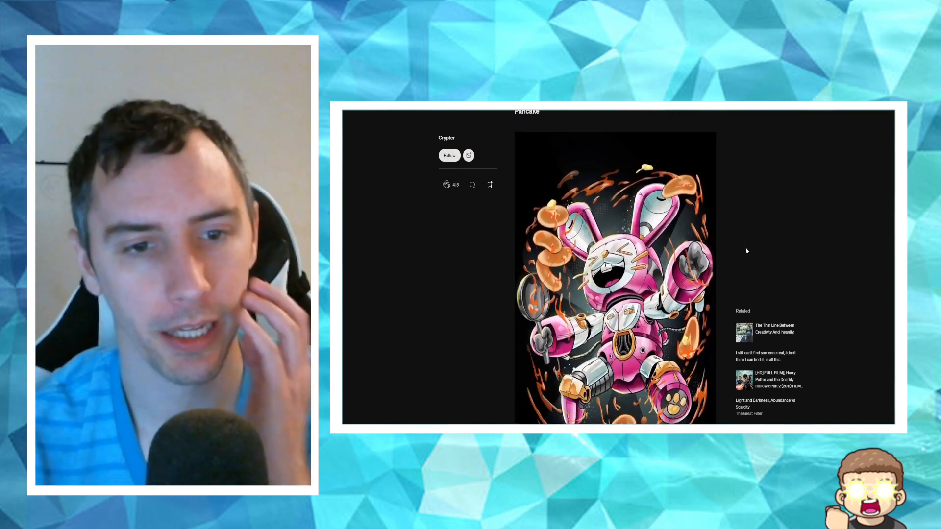
scroll("down", 3)
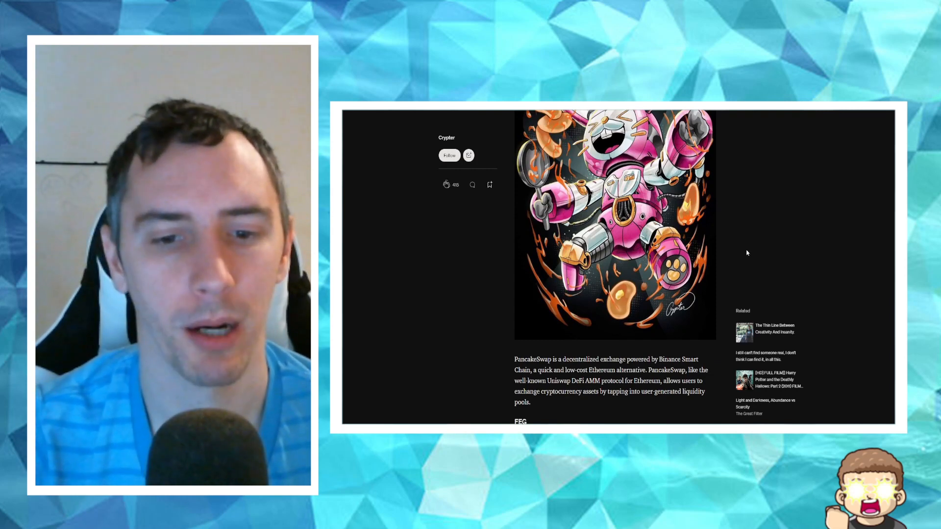
scroll("down", 3)
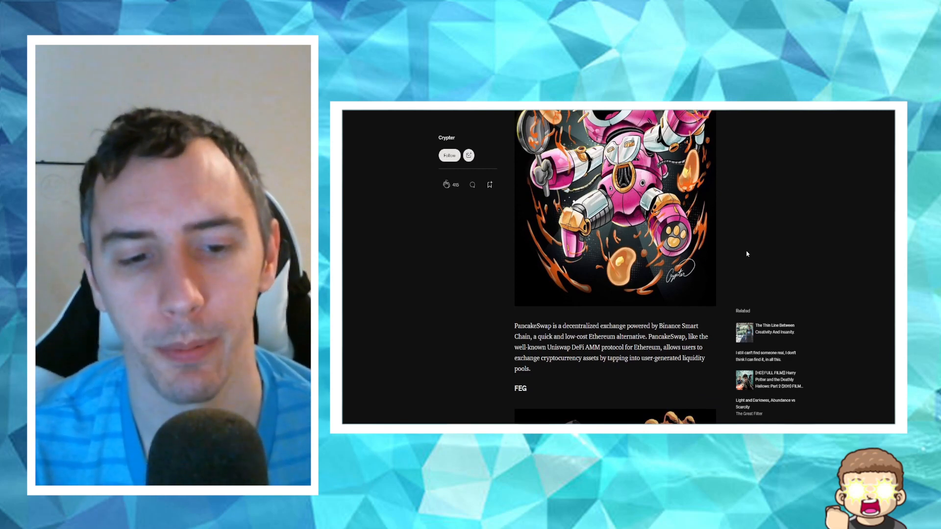
scroll("down", 3)
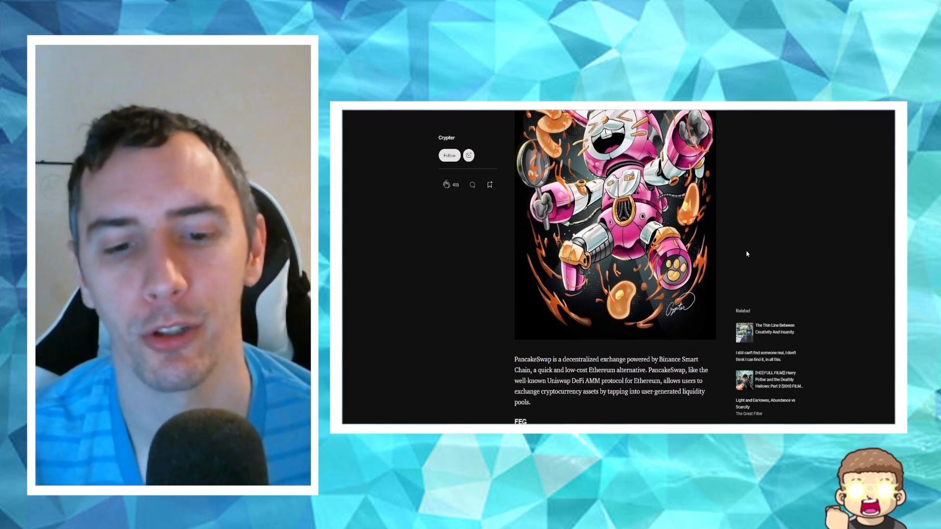
scroll("down", 3)
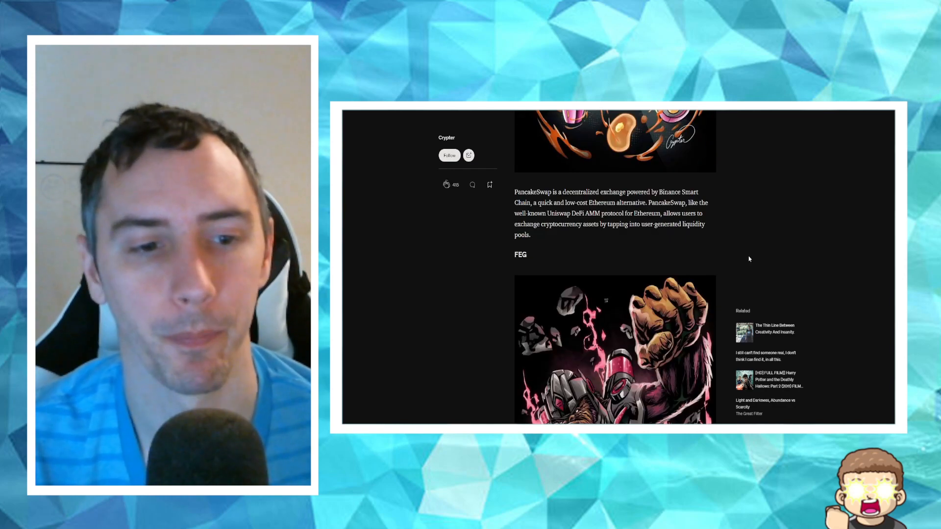
scroll("down", 3)
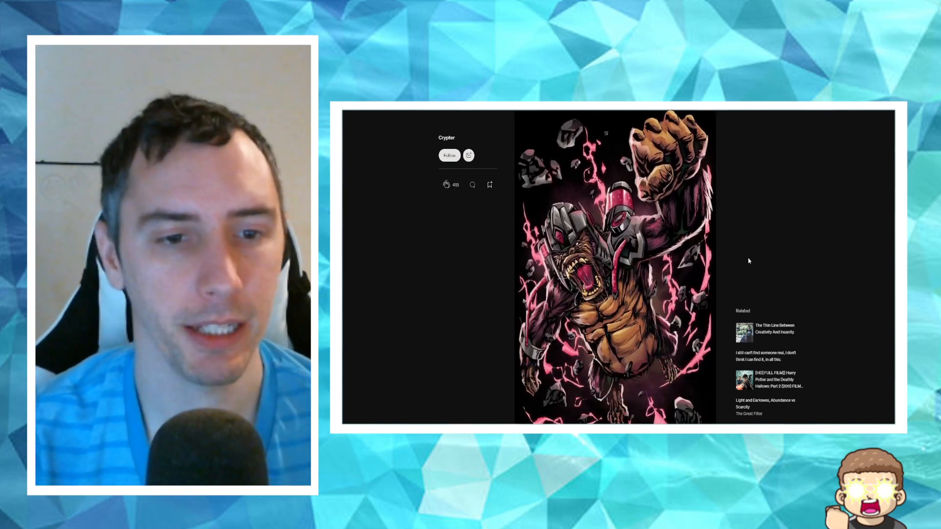
scroll("down", 3)
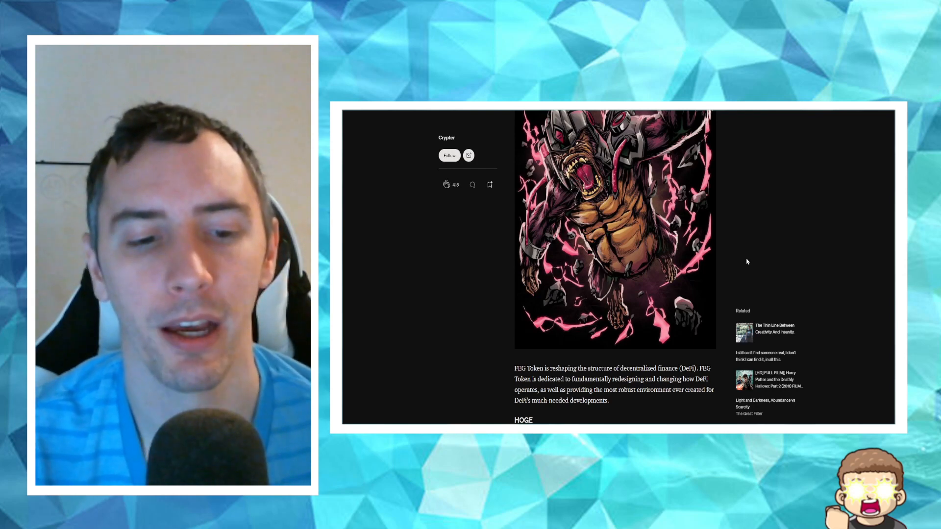
scroll("down", 3)
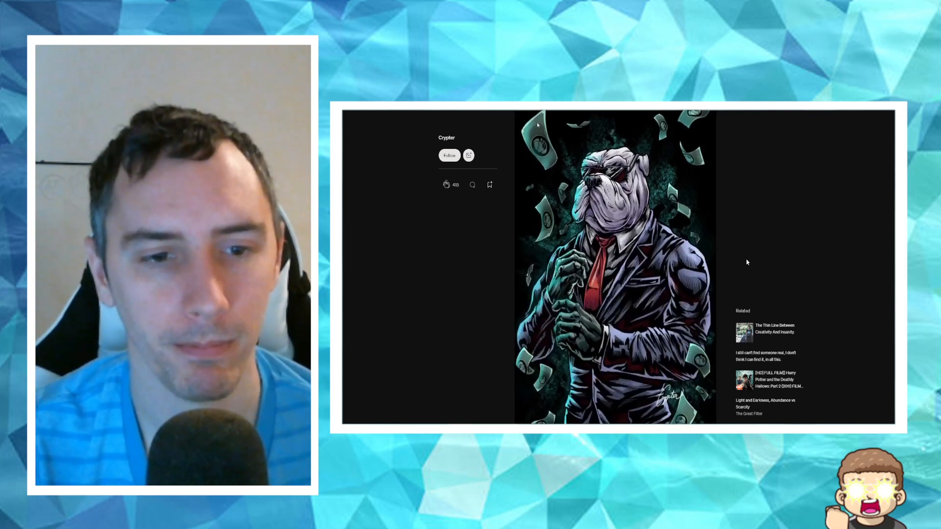
scroll("down", 3)
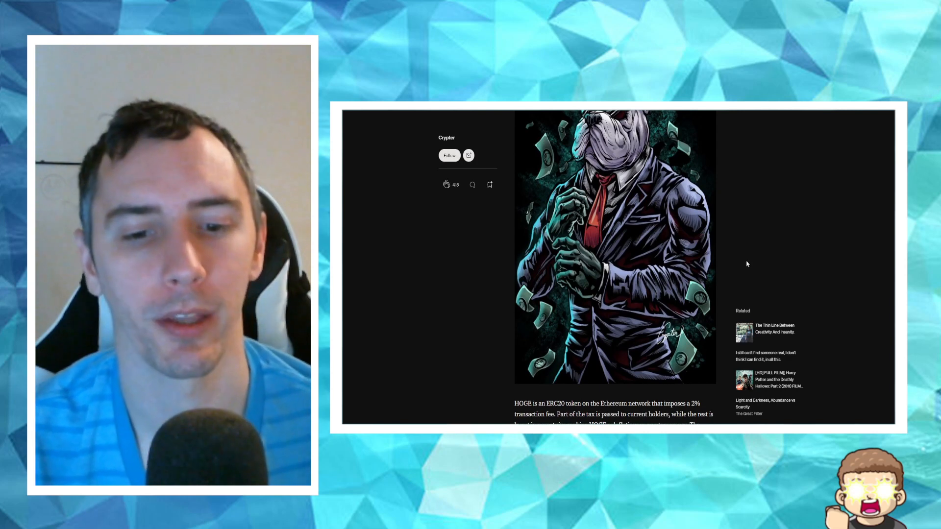
scroll("down", 3)
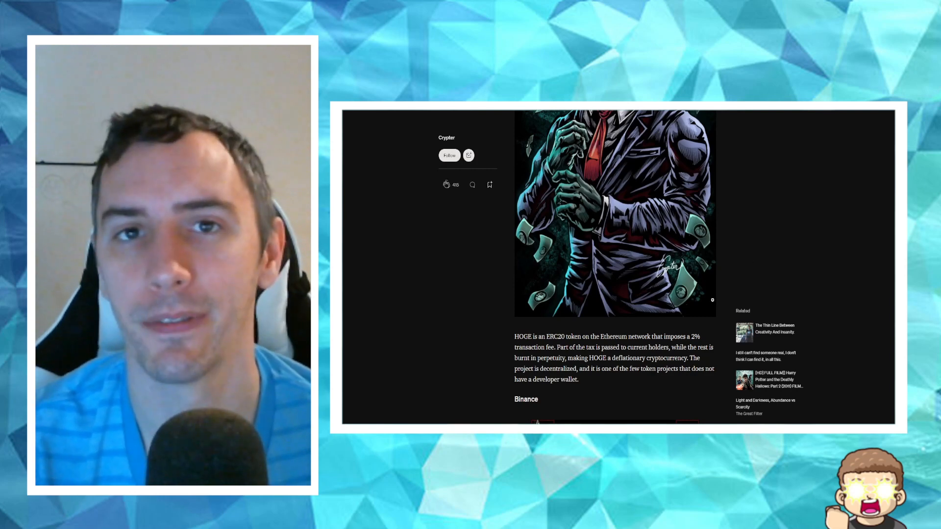
scroll("down", 3)
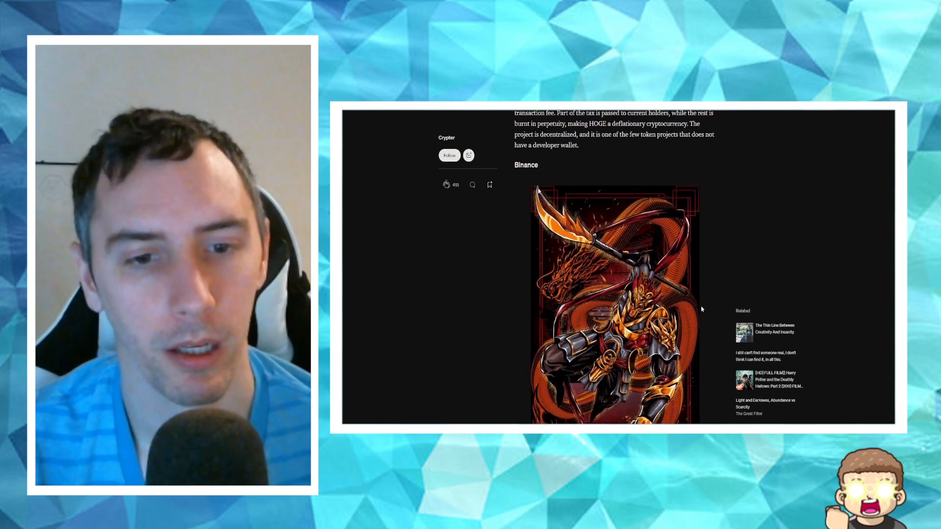
scroll("down", 3)
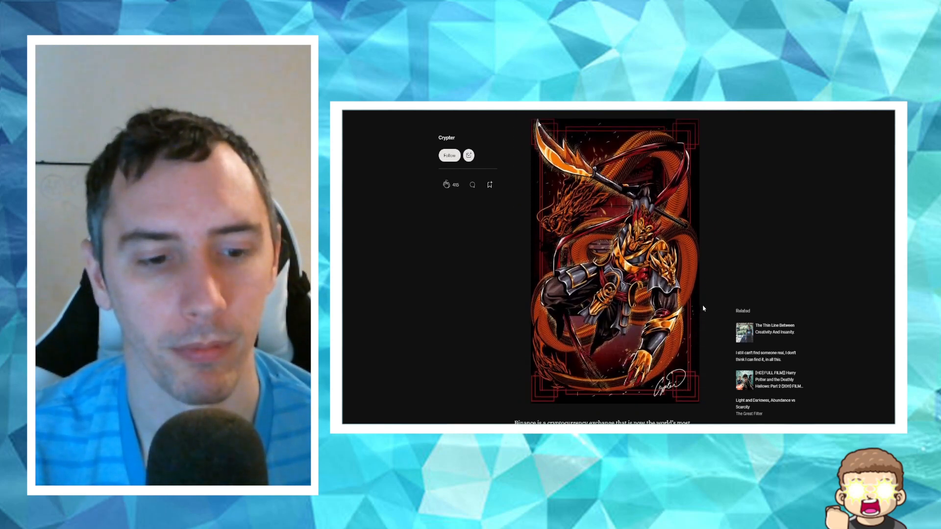
scroll("down", 3)
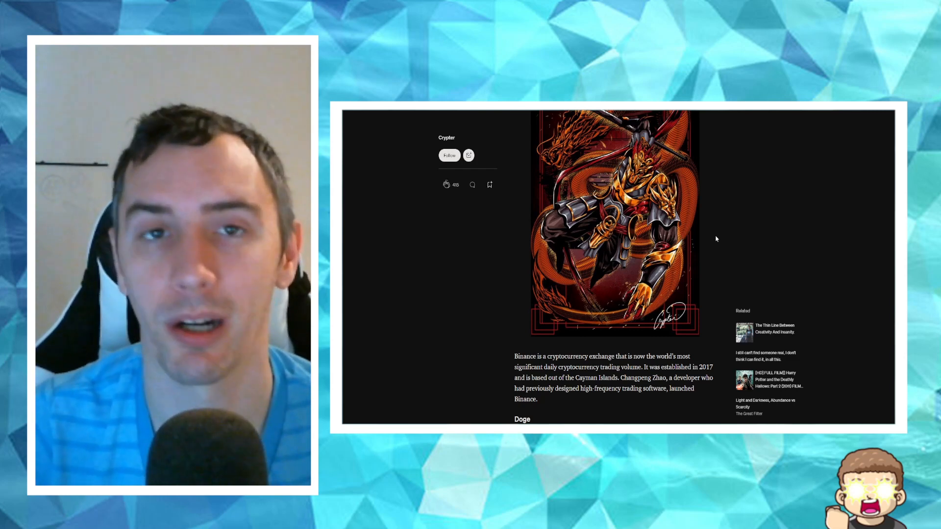
scroll("down", 3)
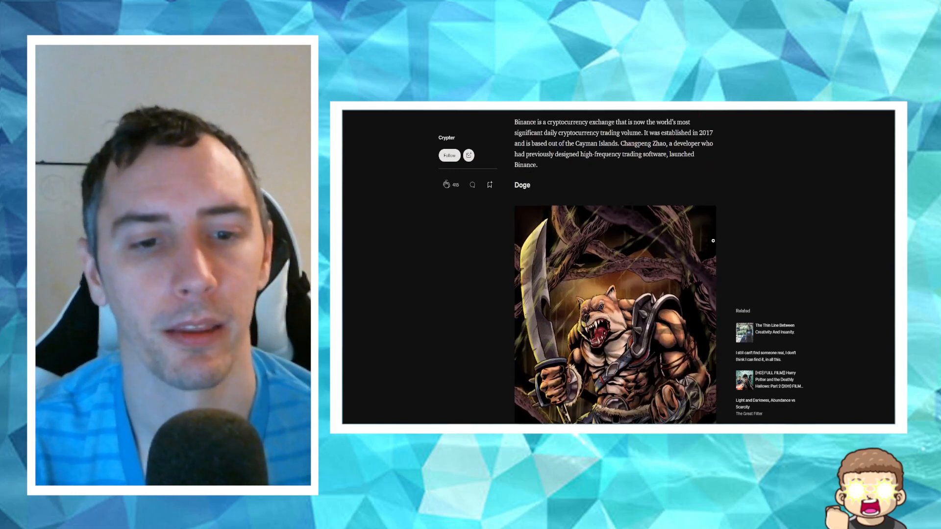
scroll("down", 3)
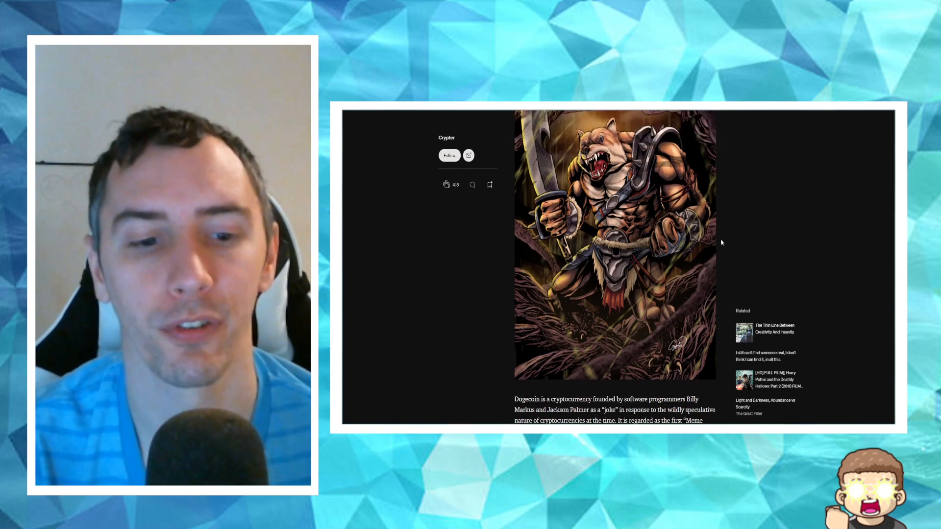
scroll("down", 3)
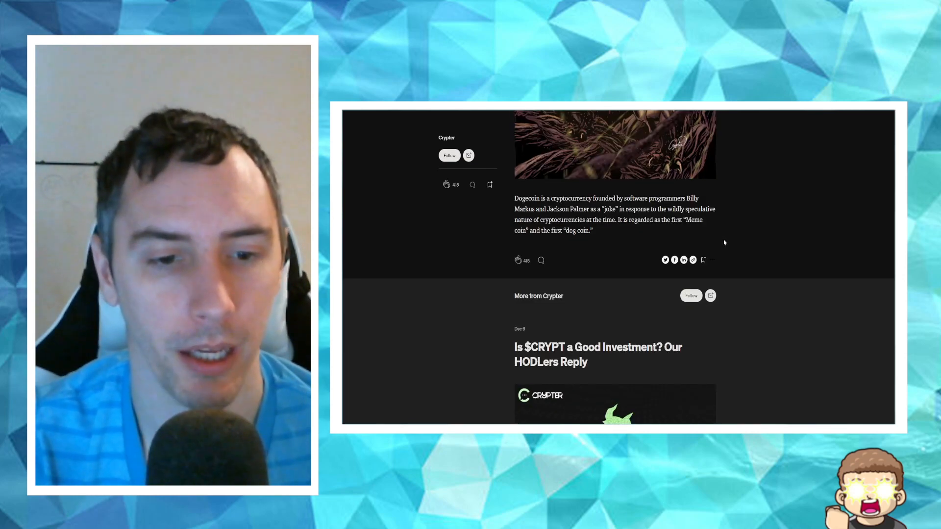
scroll("down", 3)
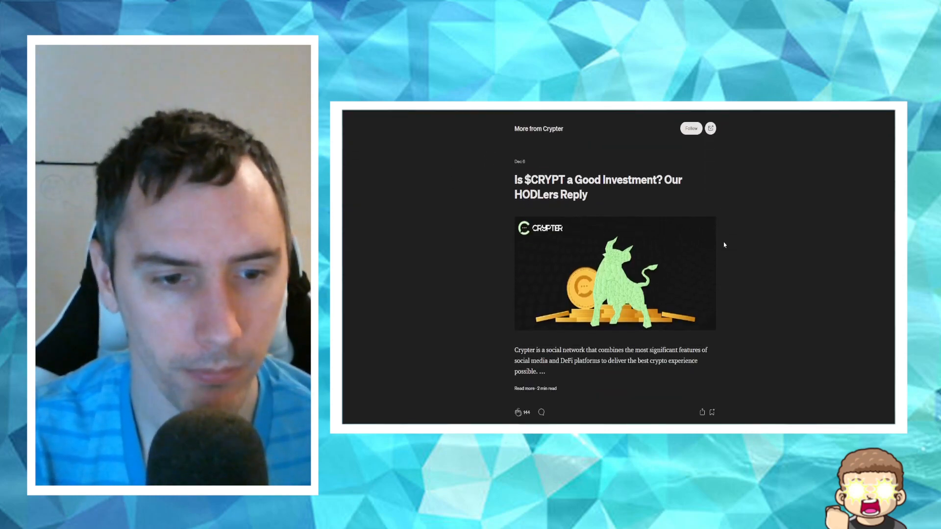
scroll("down", 3)
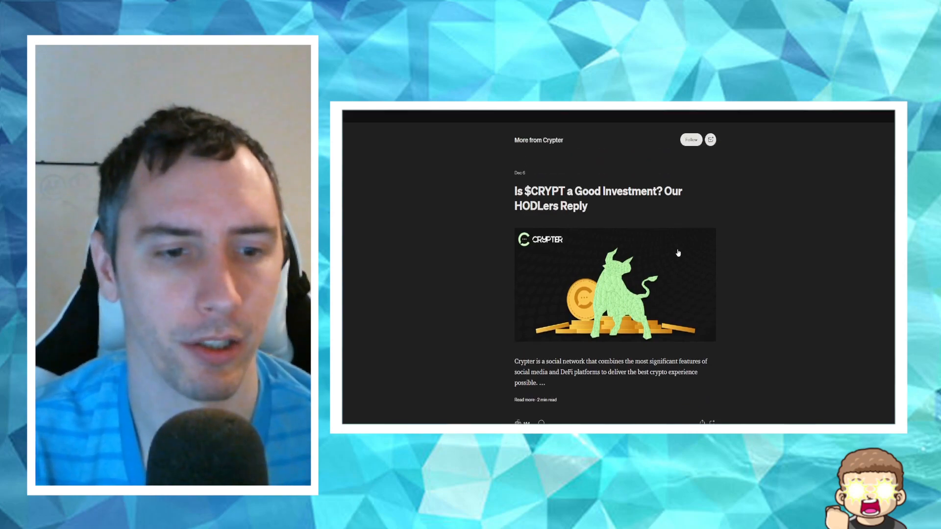
scroll("down", 3)
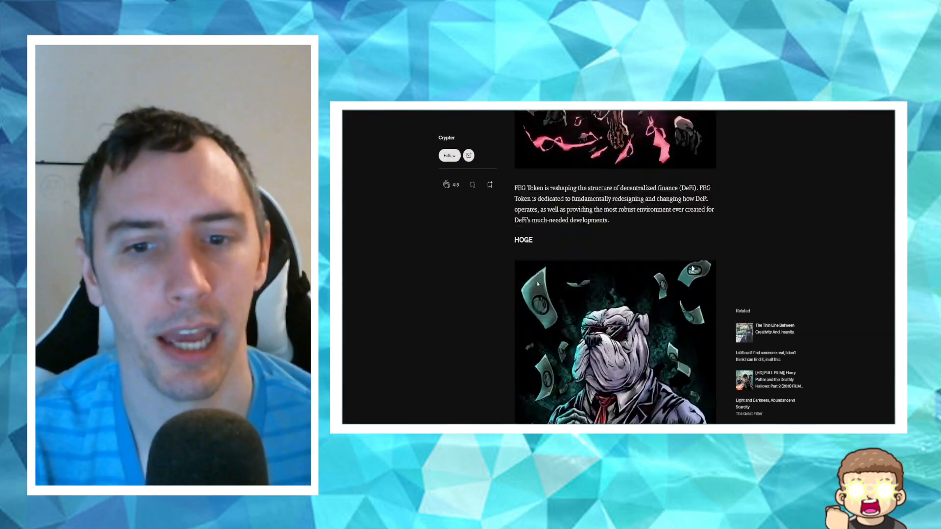
scroll("down", 3)
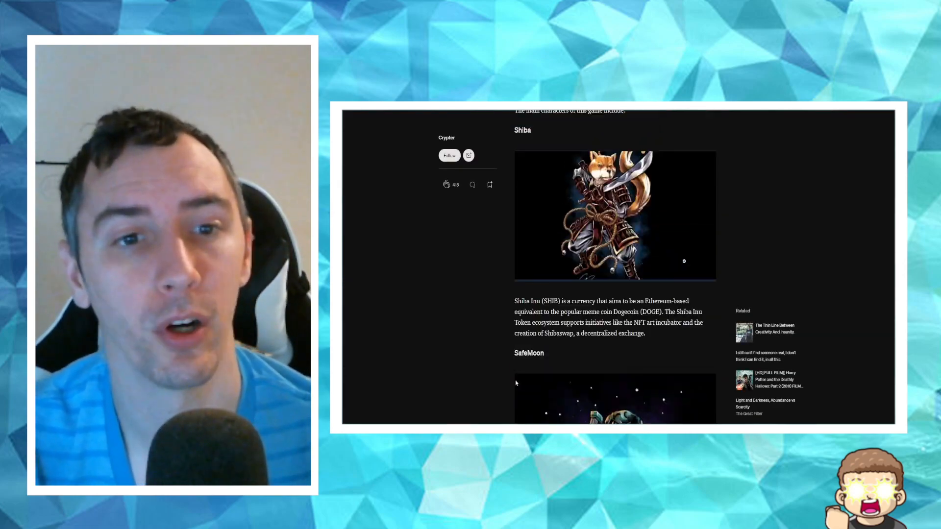